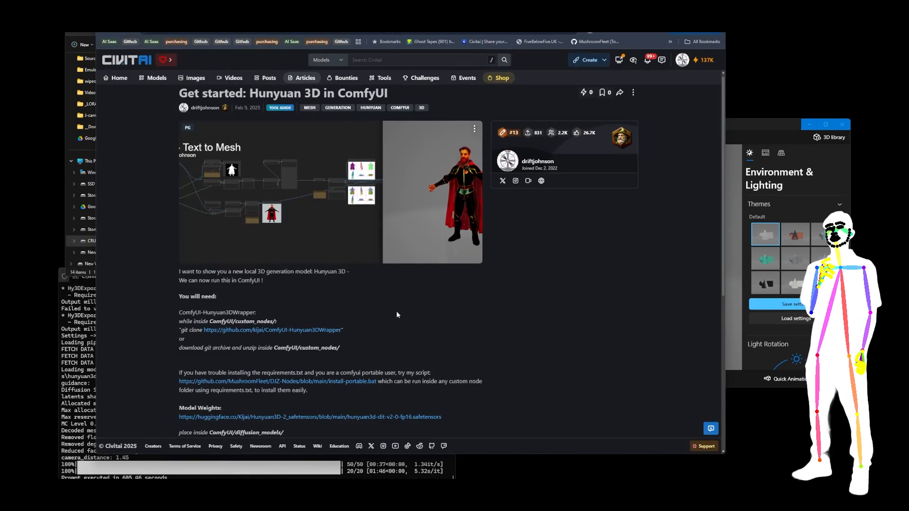
# Step: Read down the Civitai guide and highlight the 'python_embeded\python.exe -m pip install' custom_rasterizer command
pyautogui.scroll(-3)
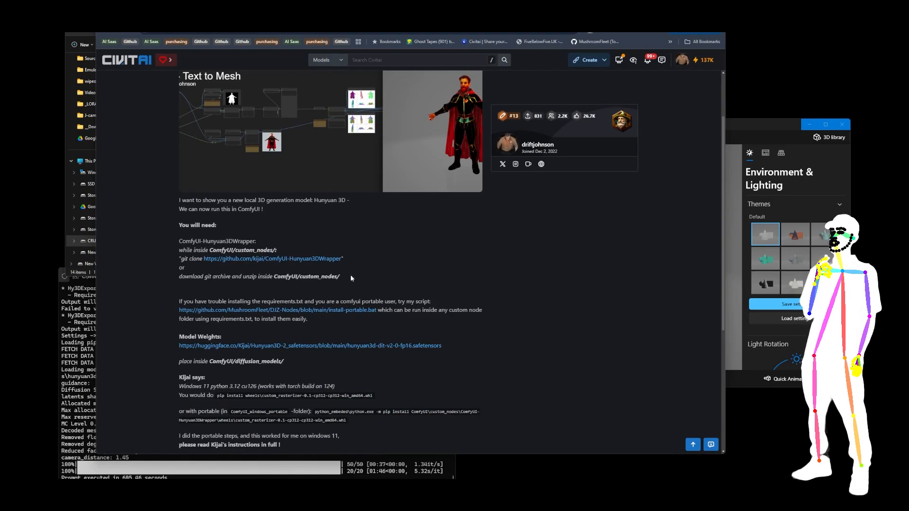
pyautogui.scroll(-3)
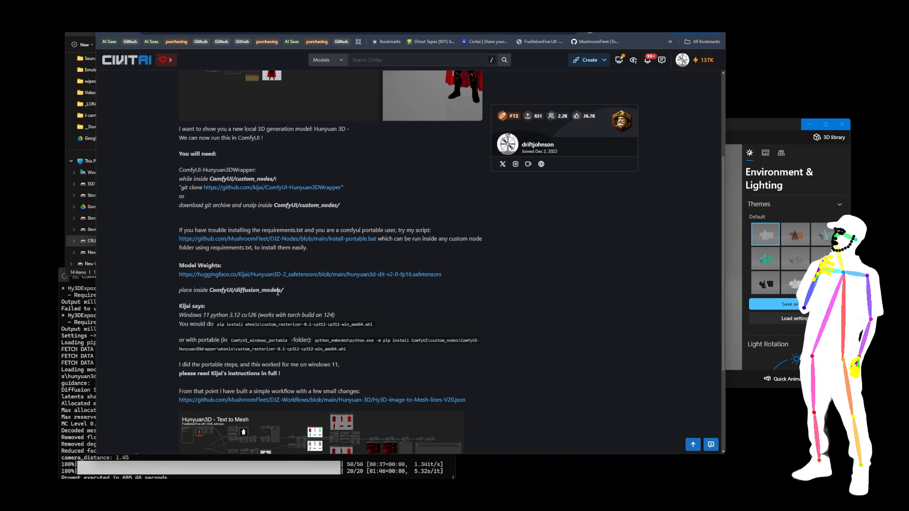
pyautogui.scroll(-3)
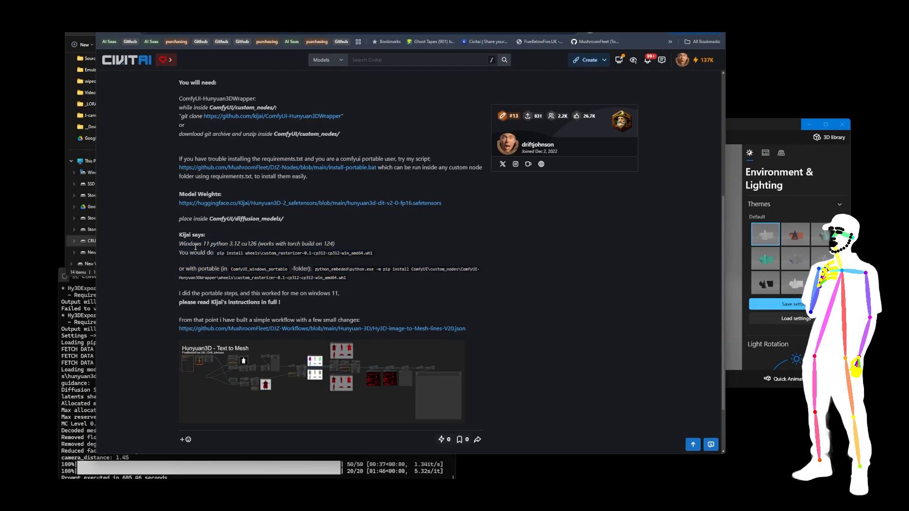
pyautogui.doubleClick(237, 303)
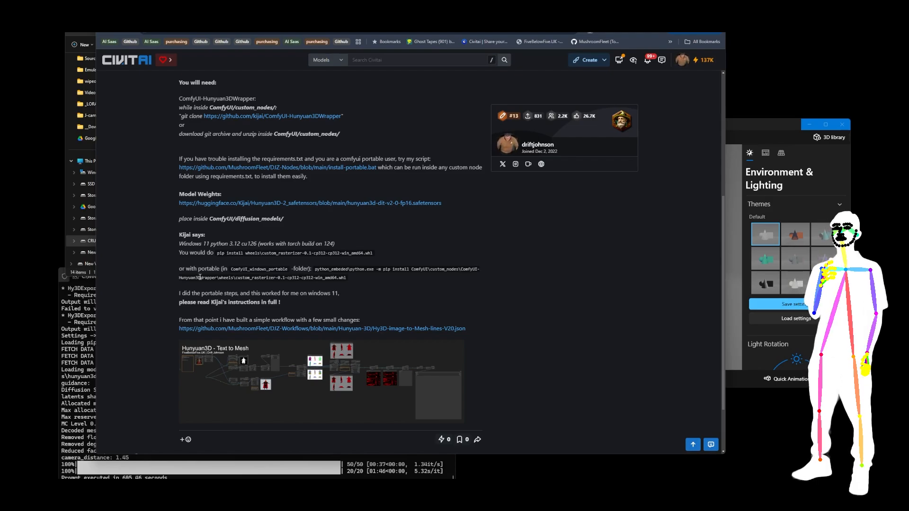
pyautogui.doubleClick(197, 278)
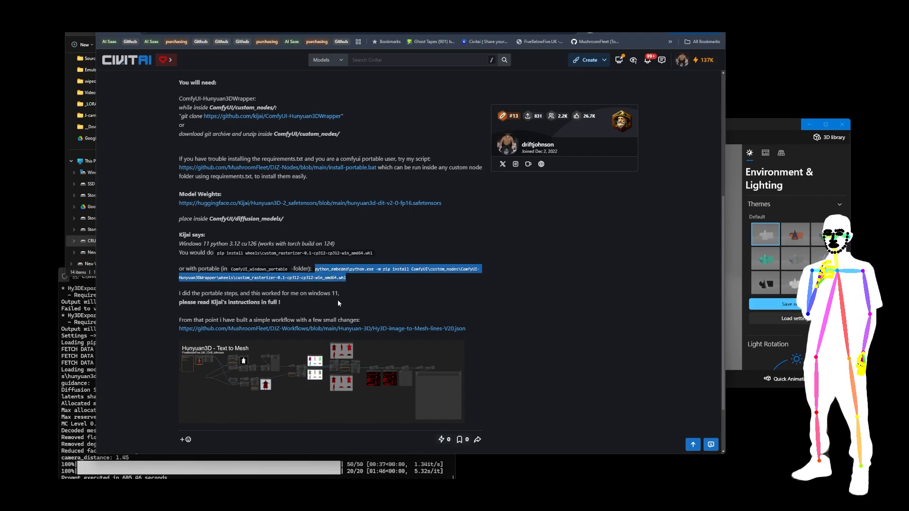
pyautogui.scroll(-3)
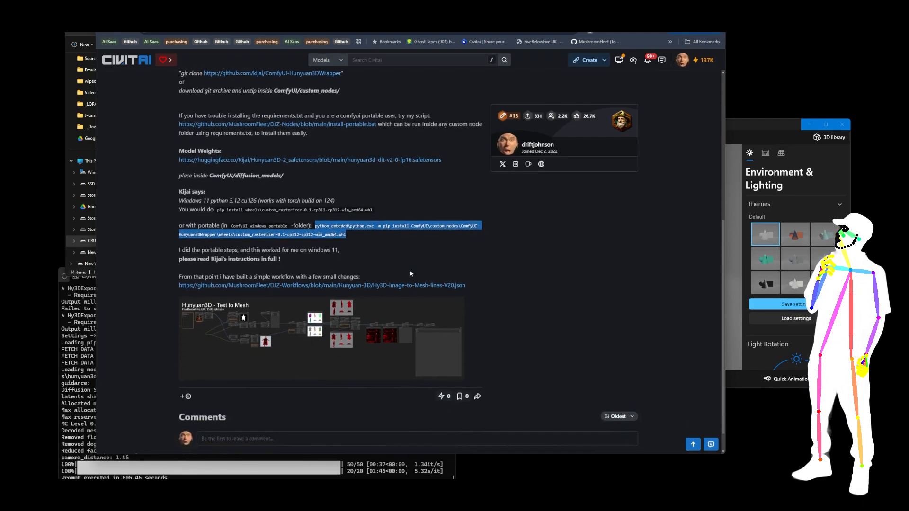
pyautogui.scroll(-3)
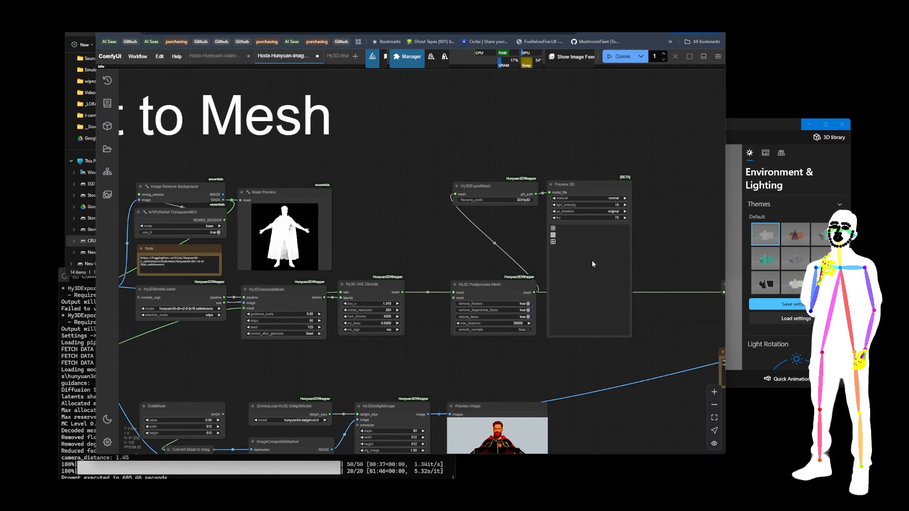
# Step: Scroll the ComfyUI canvas to the Hunyuan3D mask, mesh and delight preview nodes
pyautogui.scroll(-3)
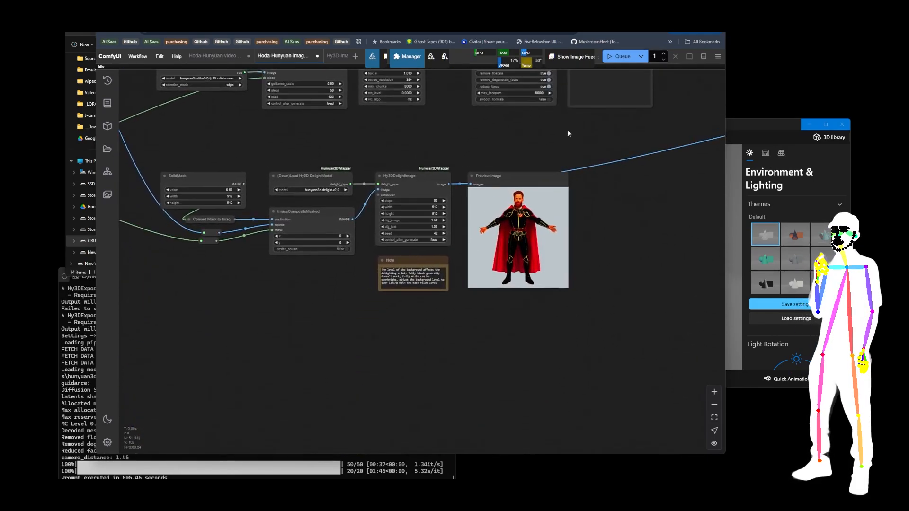
pyautogui.click(310, 181)
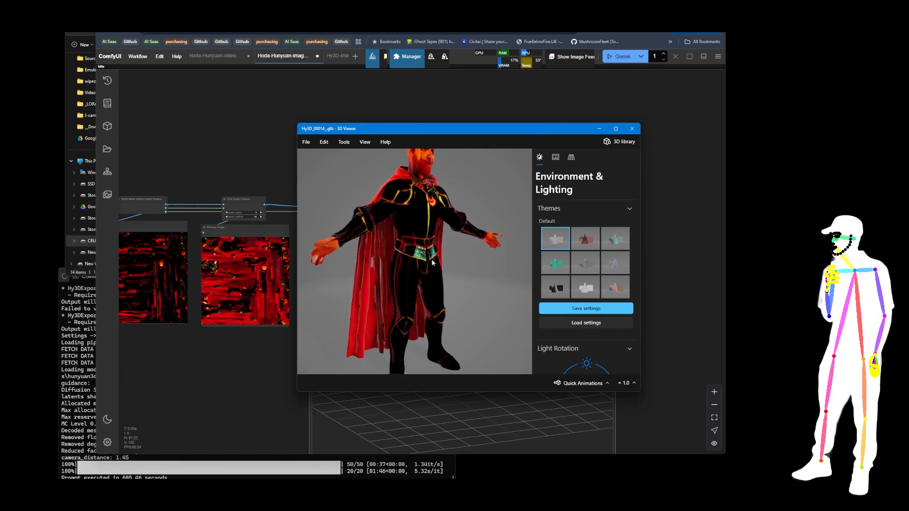
# Step: Click the red-caped character in the Hy3D output GLB model in 3D Viewer
pyautogui.click(631, 128)
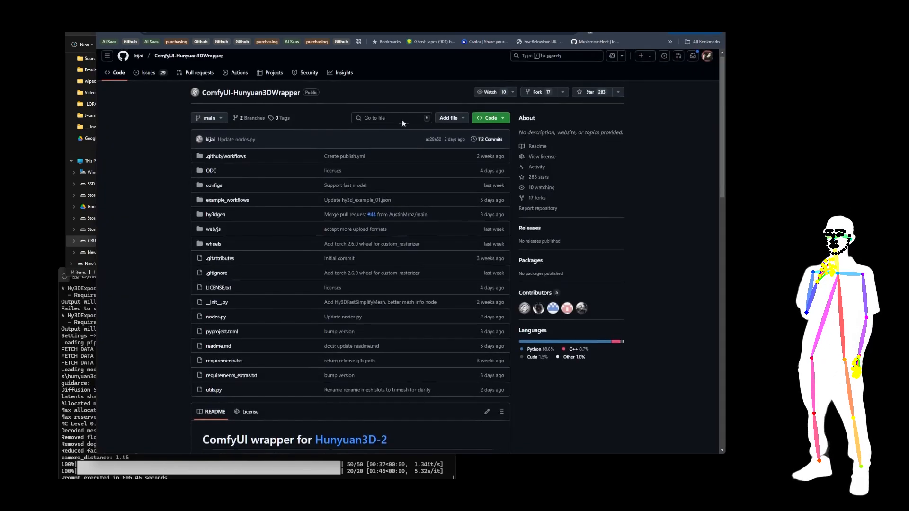
# Step: Scroll the ComfyUI-Hunyuan3DWrapper README down to the Windows custom rasterizer wheel install notes
pyautogui.scroll(-3)
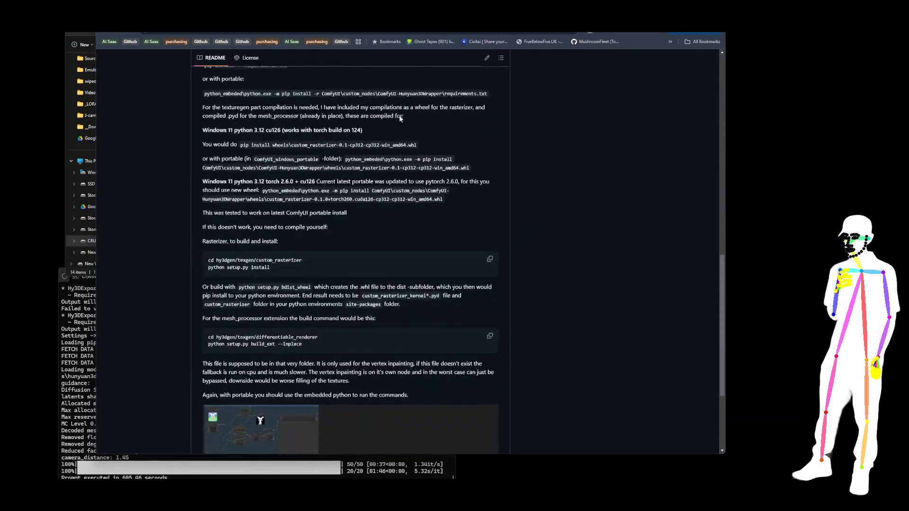
pyautogui.scroll(-3)
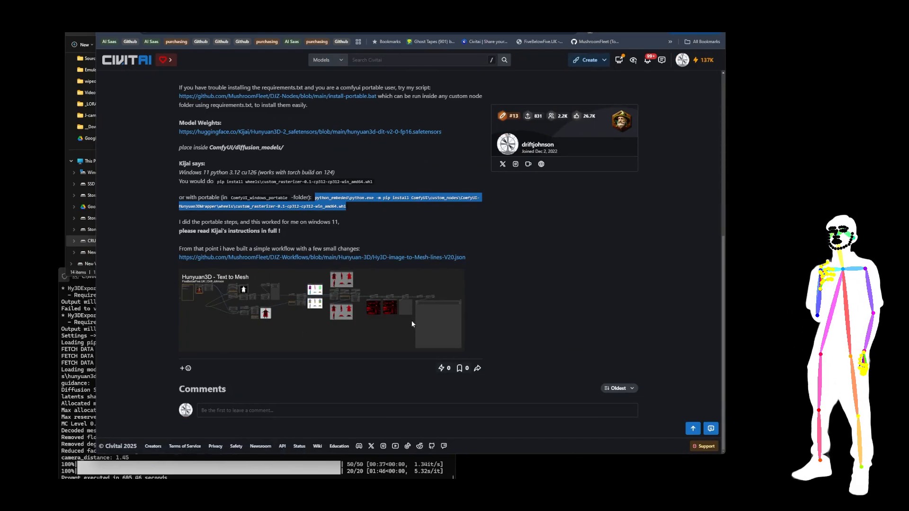
# Step: Scroll the Civitai Hunyuan 3D article back up to its title and preview
pyautogui.scroll(3)
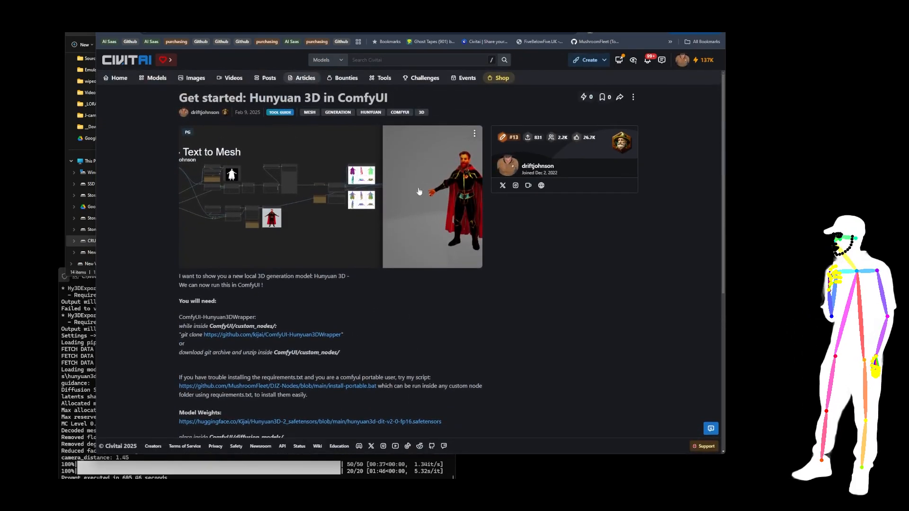
pyautogui.moveTo(410, 221)
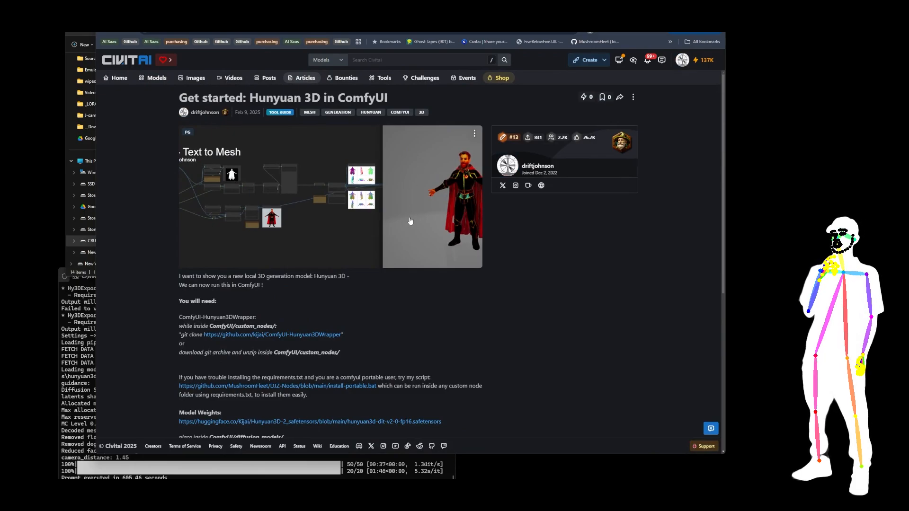
pyautogui.moveTo(435, 209)
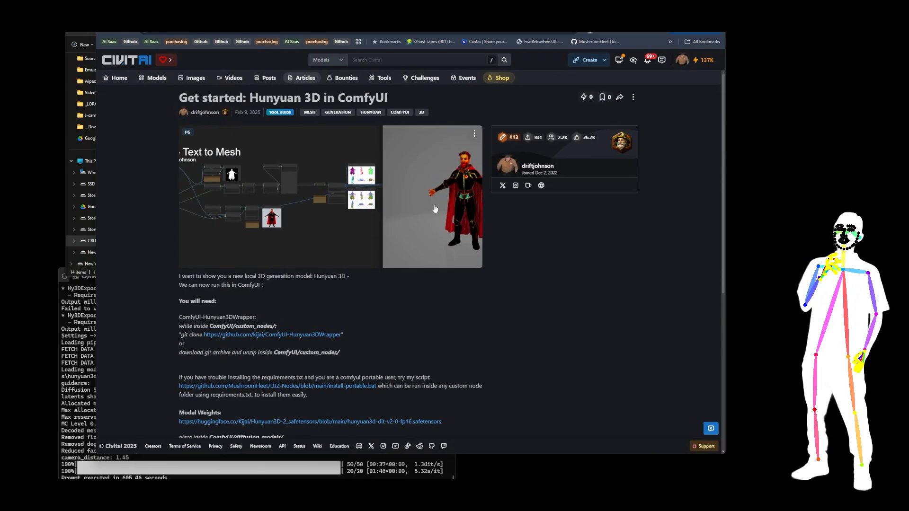